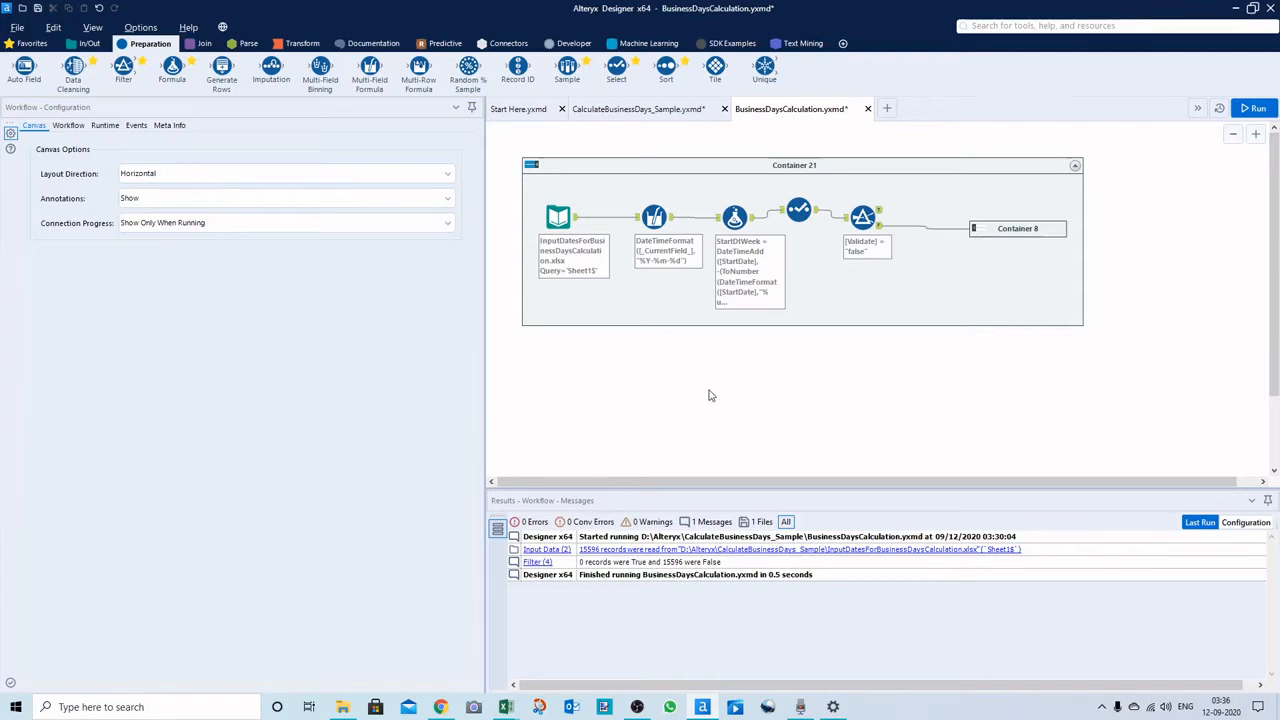
{"action": "mouse_move", "coordinate": [698, 280]}
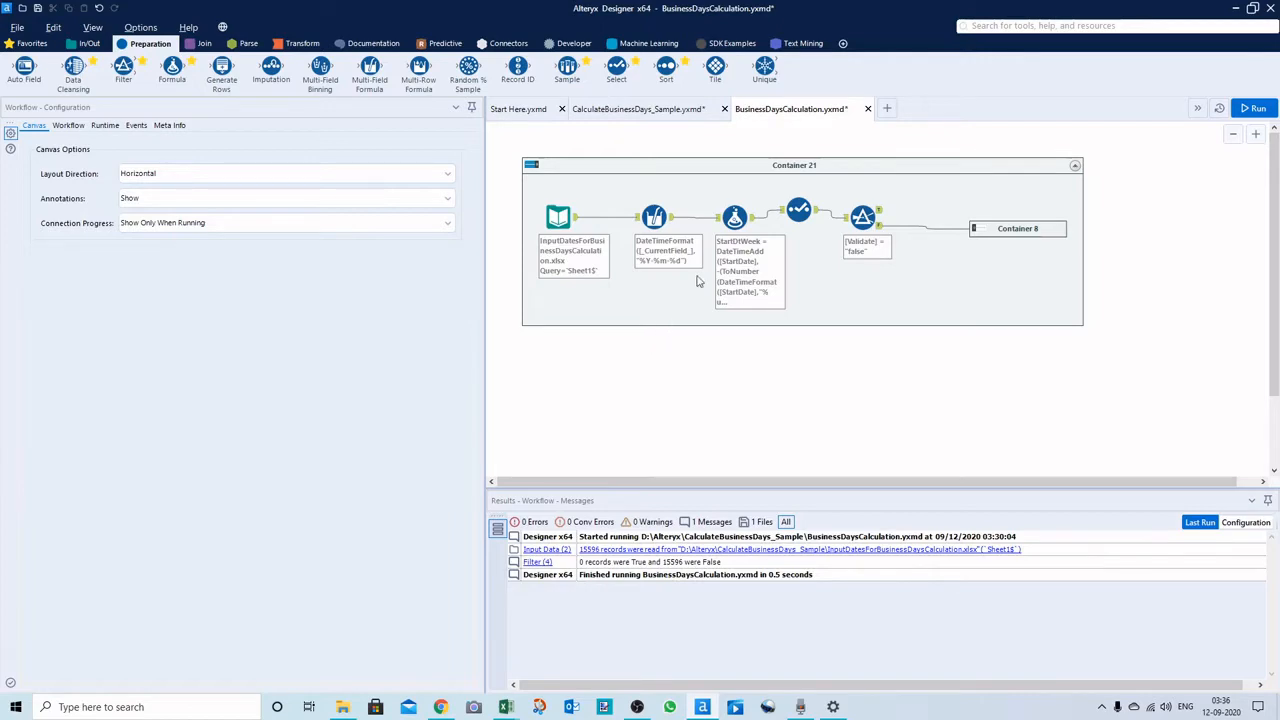
Review the date-reformatting Multi-Field Formula step, then the Formula step deriving StartOfWeek, EndWeek, BusinessDays and Validate
{"action": "left_click", "coordinate": [732, 216]}
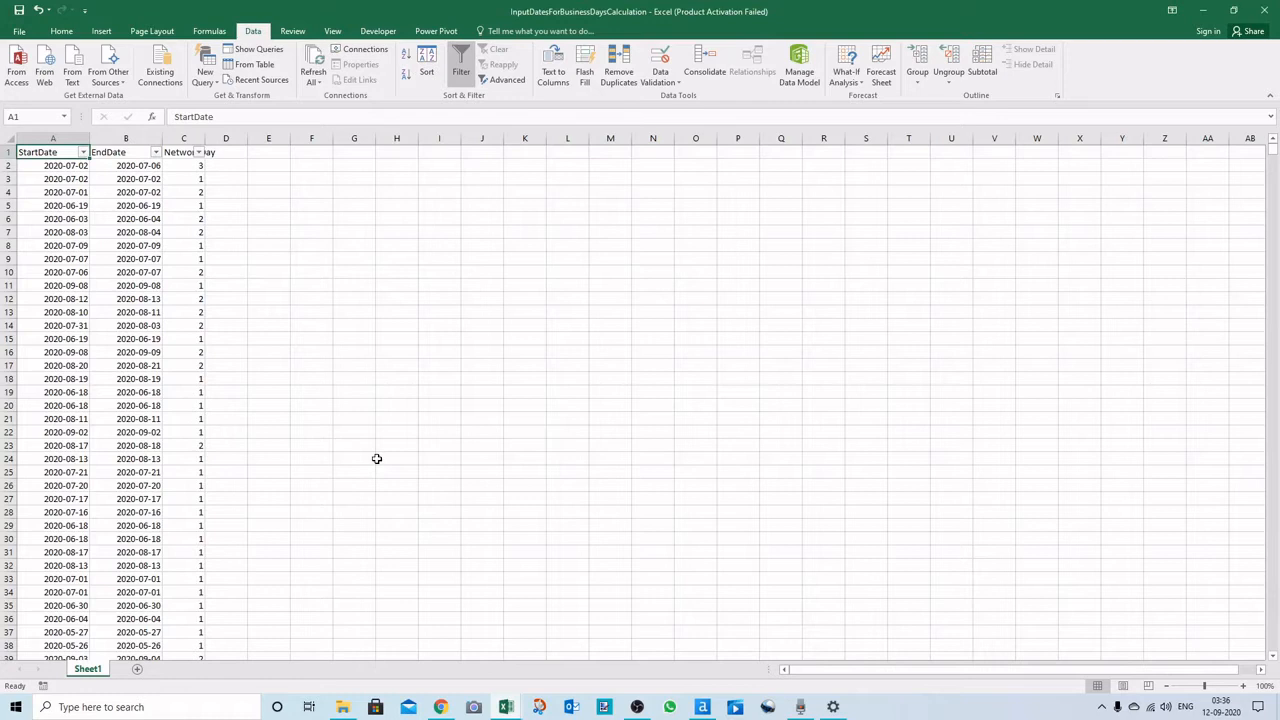
{"action": "mouse_move", "coordinate": [174, 184]}
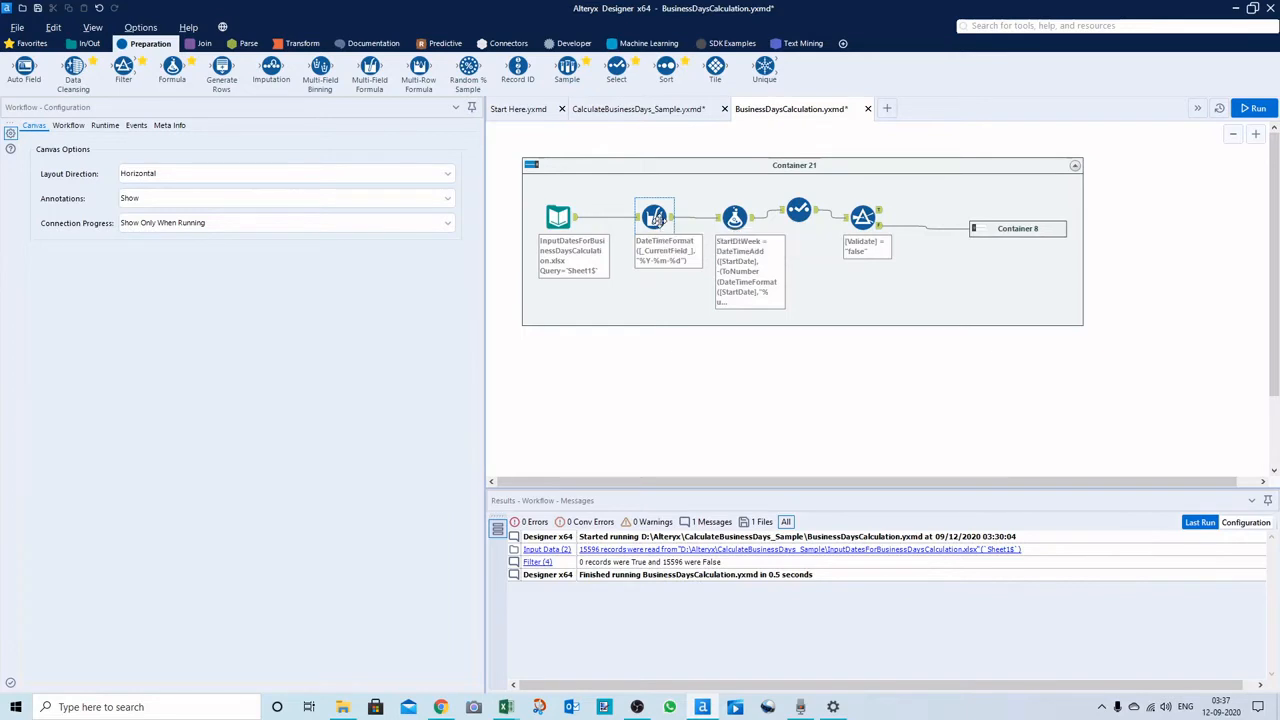
{"action": "left_click", "coordinate": [654, 216]}
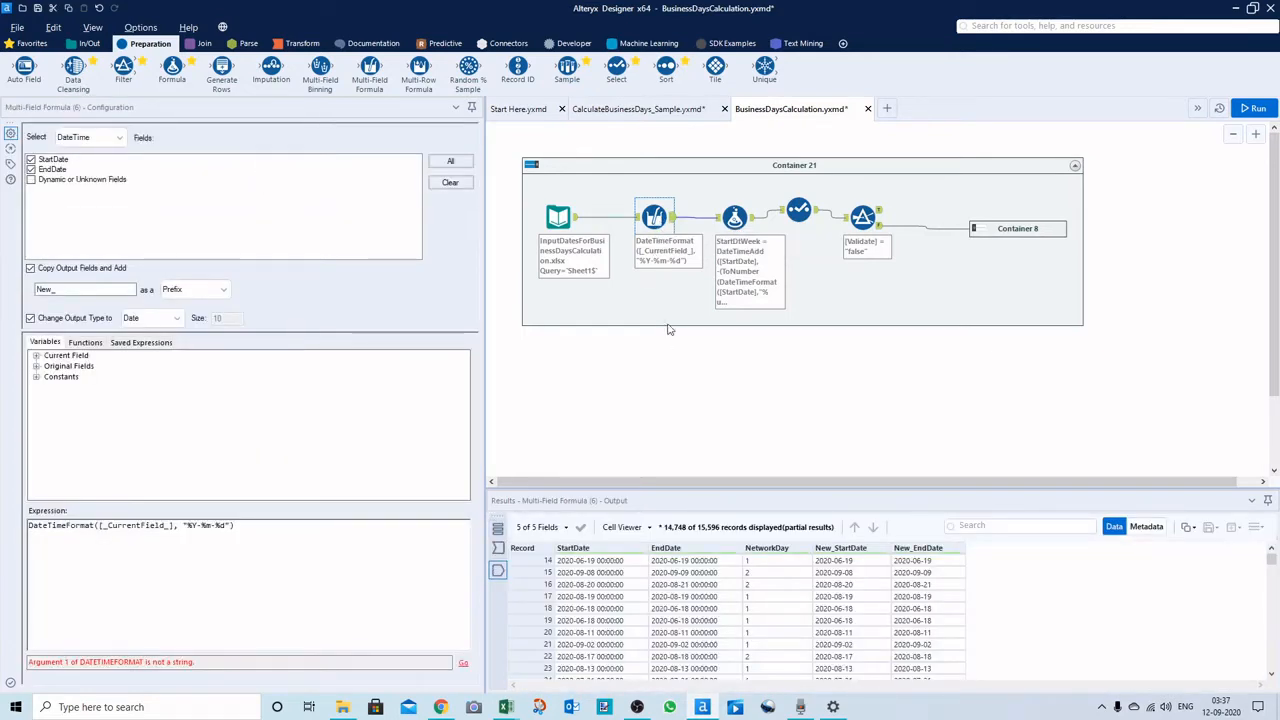
{"action": "mouse_move", "coordinate": [832, 288]}
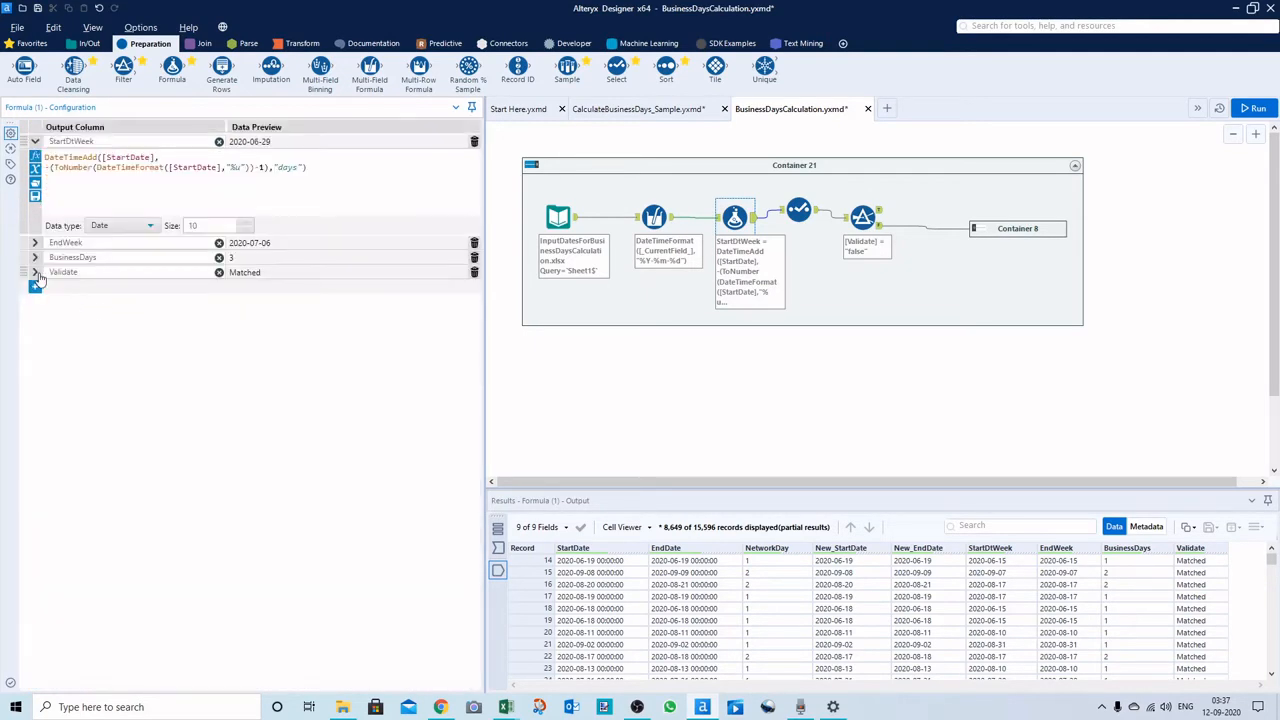
{"action": "left_click", "coordinate": [36, 272]}
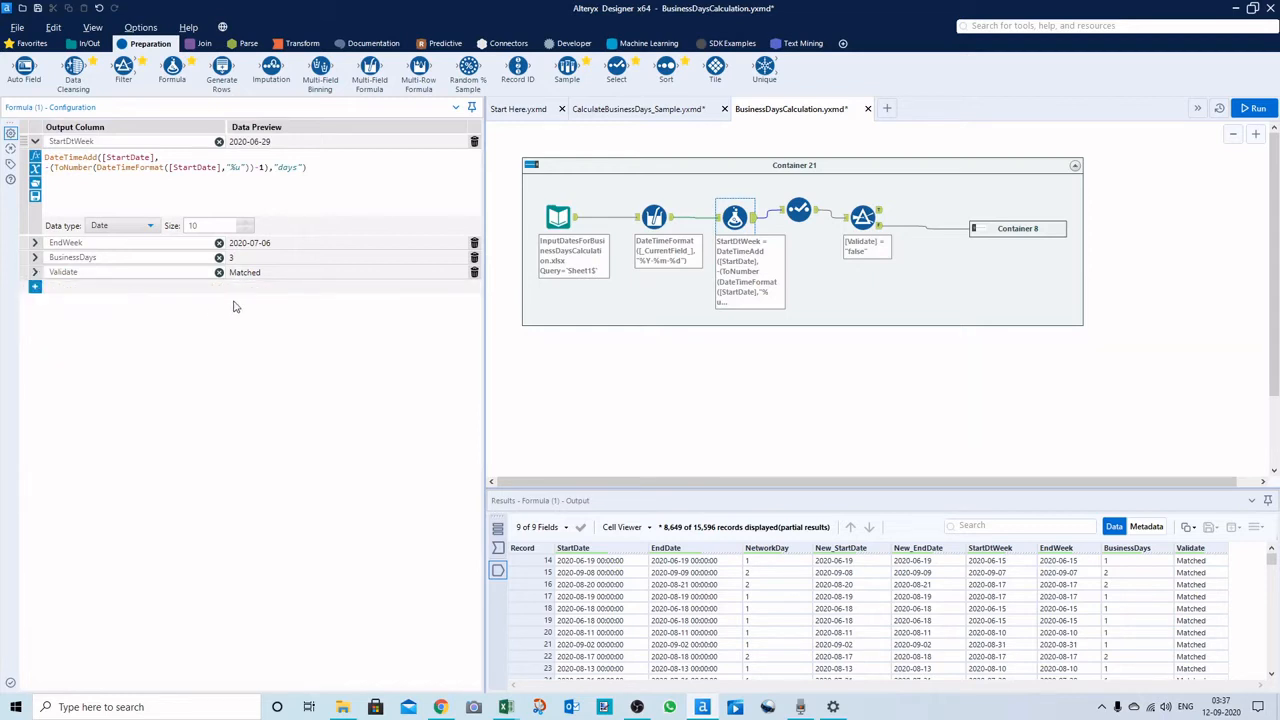
{"action": "mouse_move", "coordinate": [160, 304]}
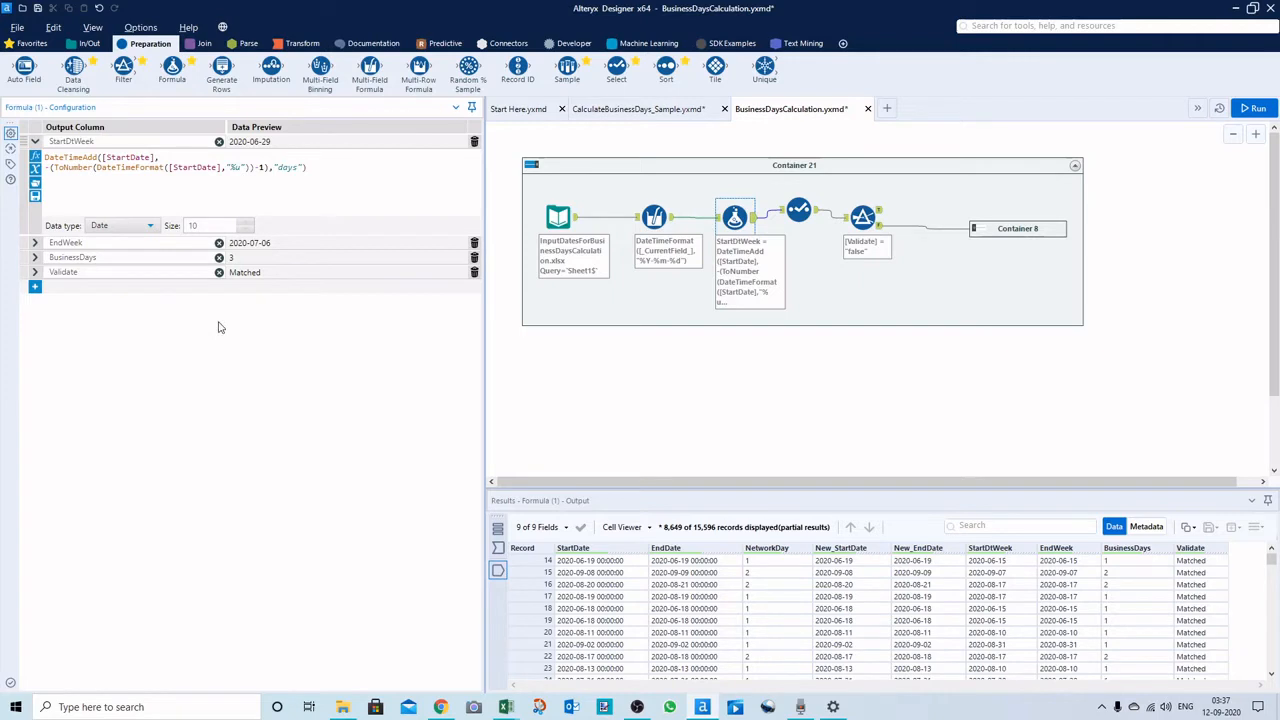
{"action": "mouse_move", "coordinate": [746, 384]}
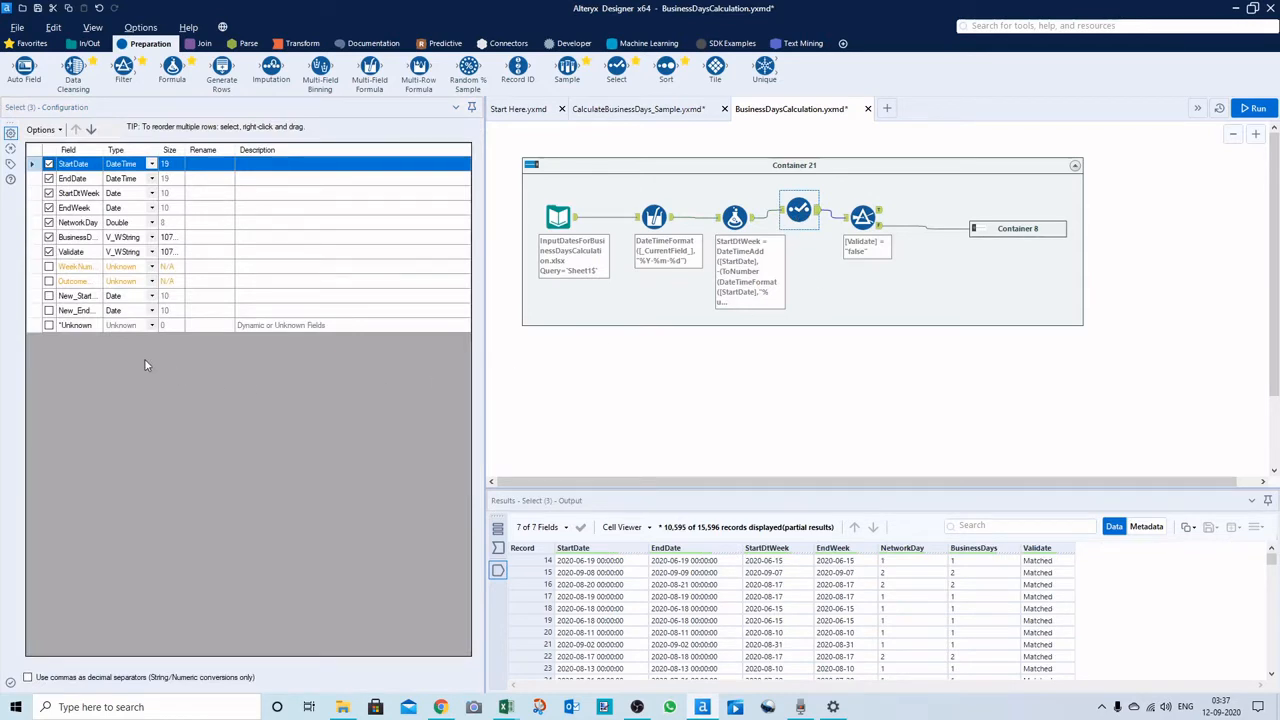
{"action": "mouse_move", "coordinate": [224, 364]}
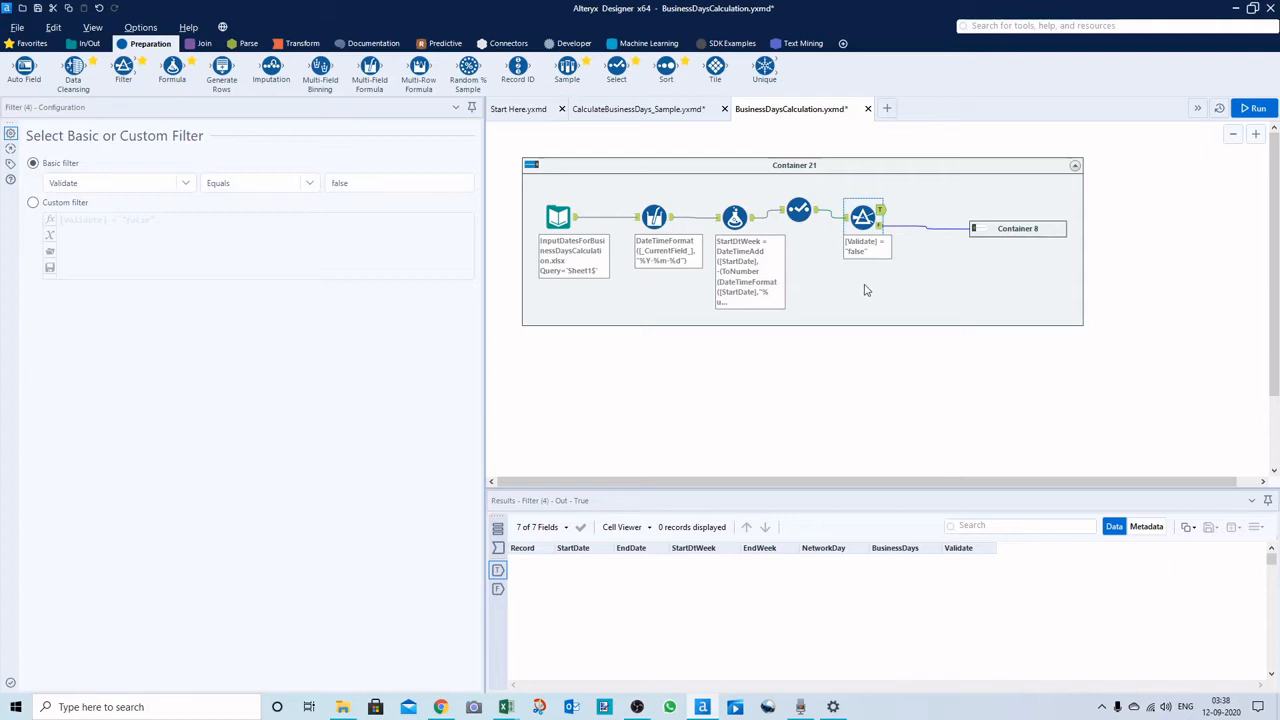
{"action": "mouse_move", "coordinate": [906, 266]}
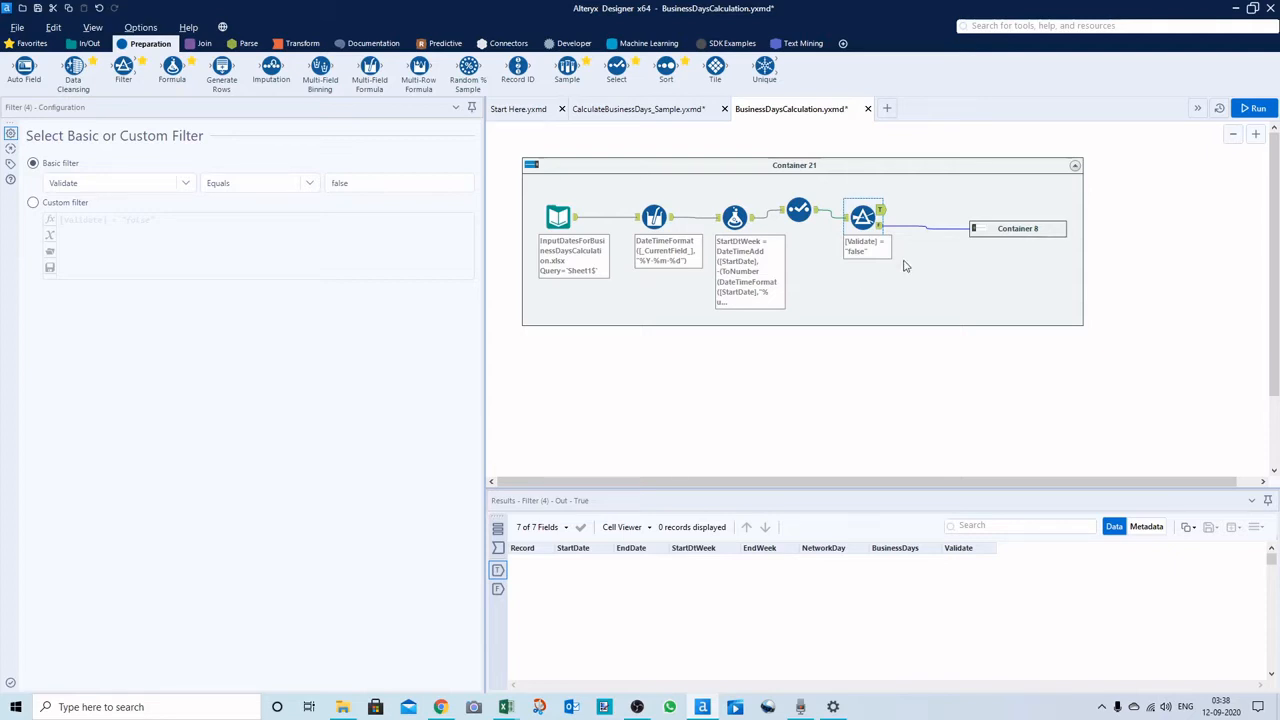
Expand Container 8 to peek at its contents, then collapse it again
{"action": "left_click", "coordinate": [1260, 110]}
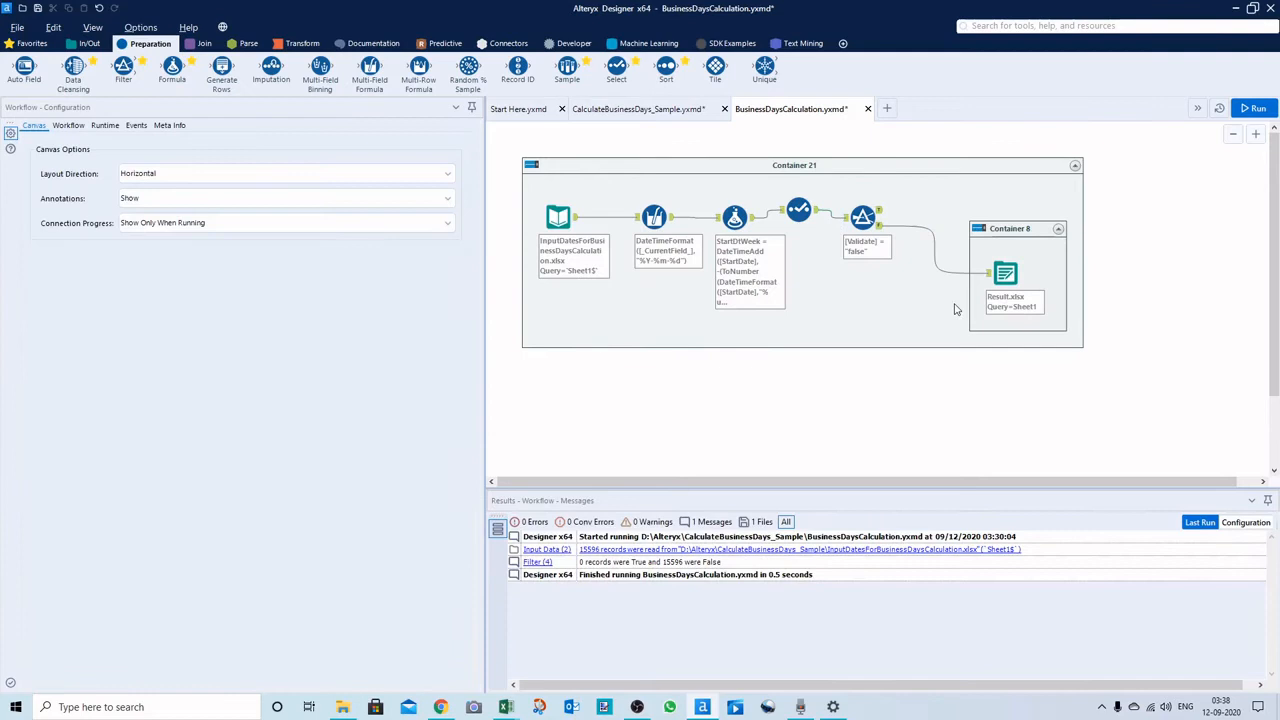
{"action": "left_click", "coordinate": [1056, 228]}
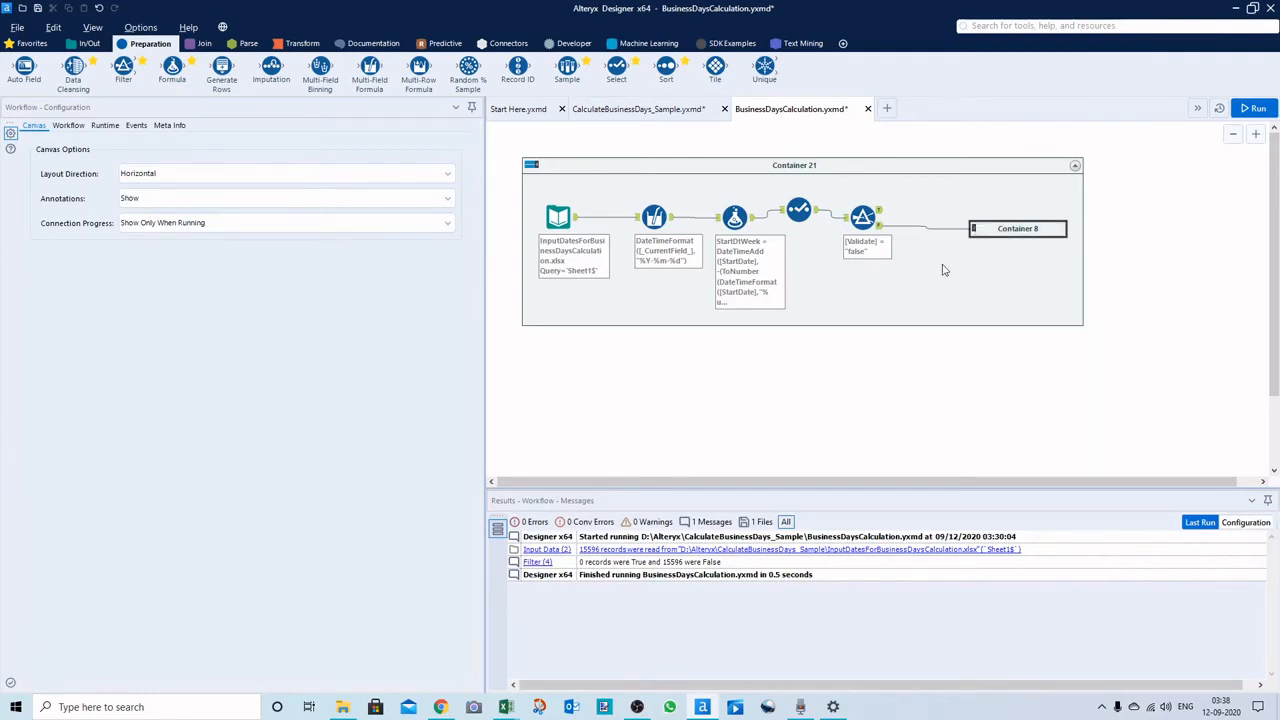
{"action": "mouse_move", "coordinate": [908, 290]}
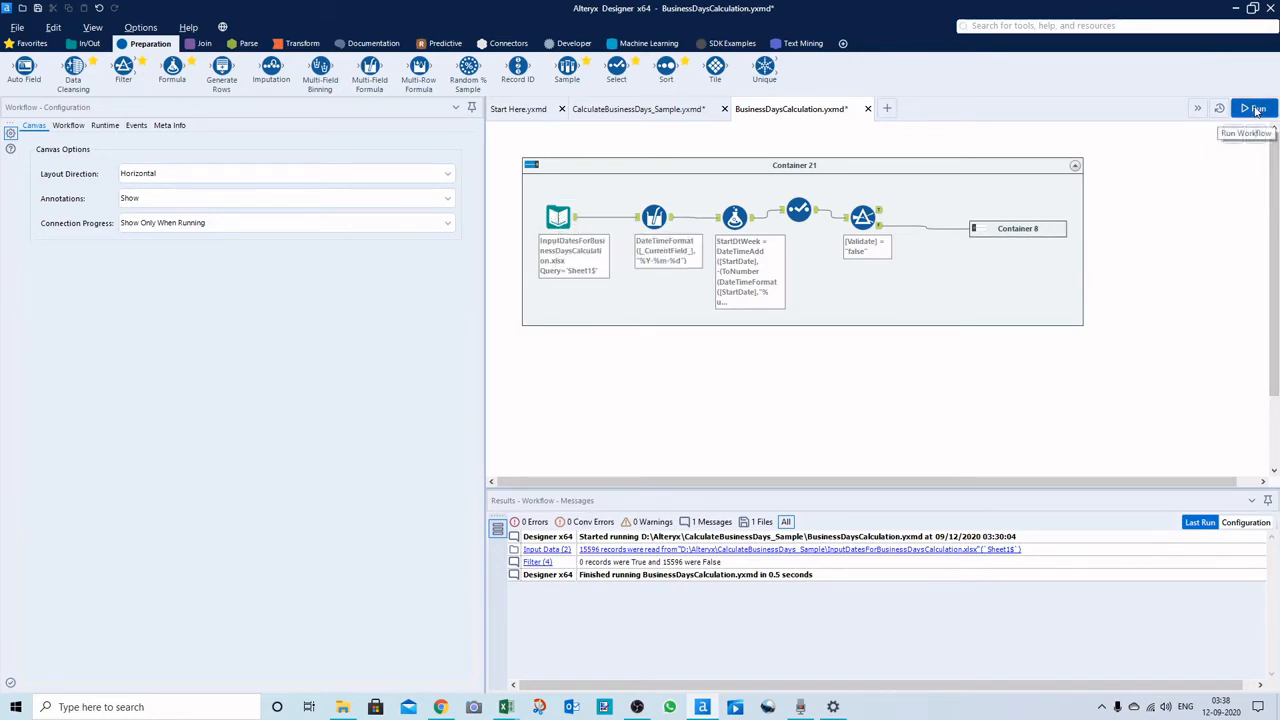
Run the workflow and scroll the Validate filter's False output: 15,596 rows, each marked Matched
{"action": "left_click", "coordinate": [1256, 110]}
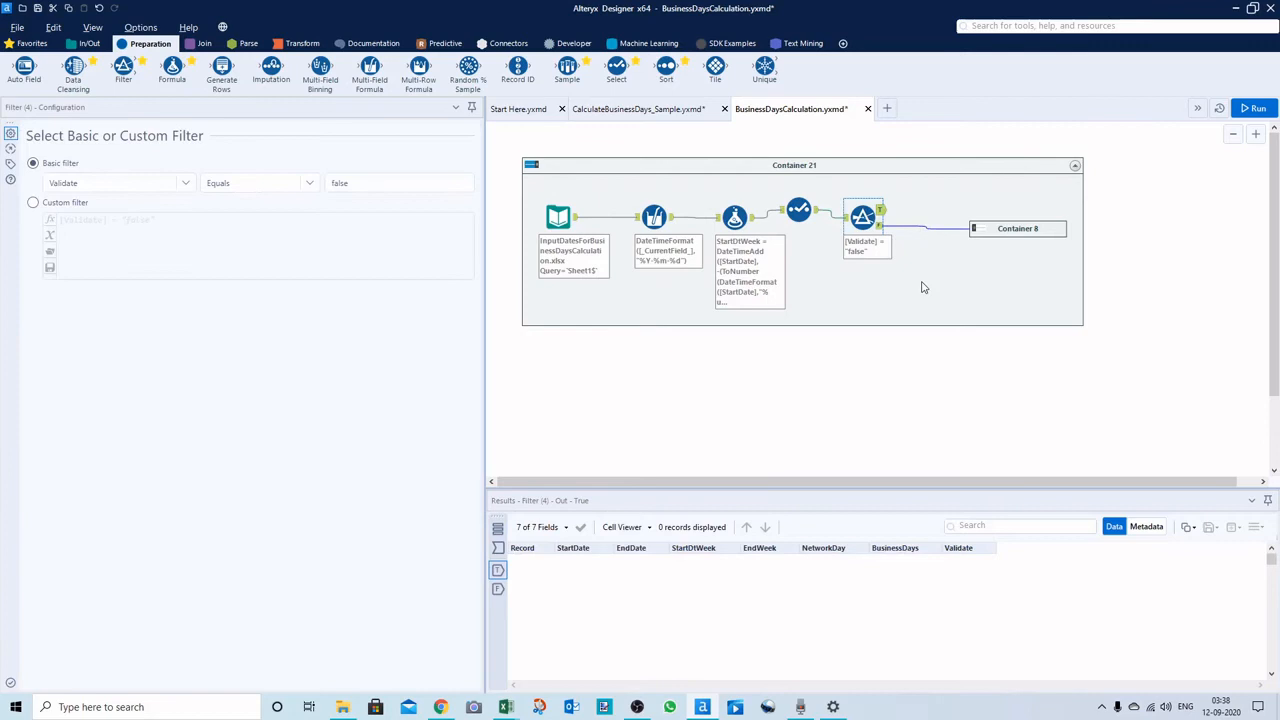
{"action": "mouse_move", "coordinate": [1012, 624]}
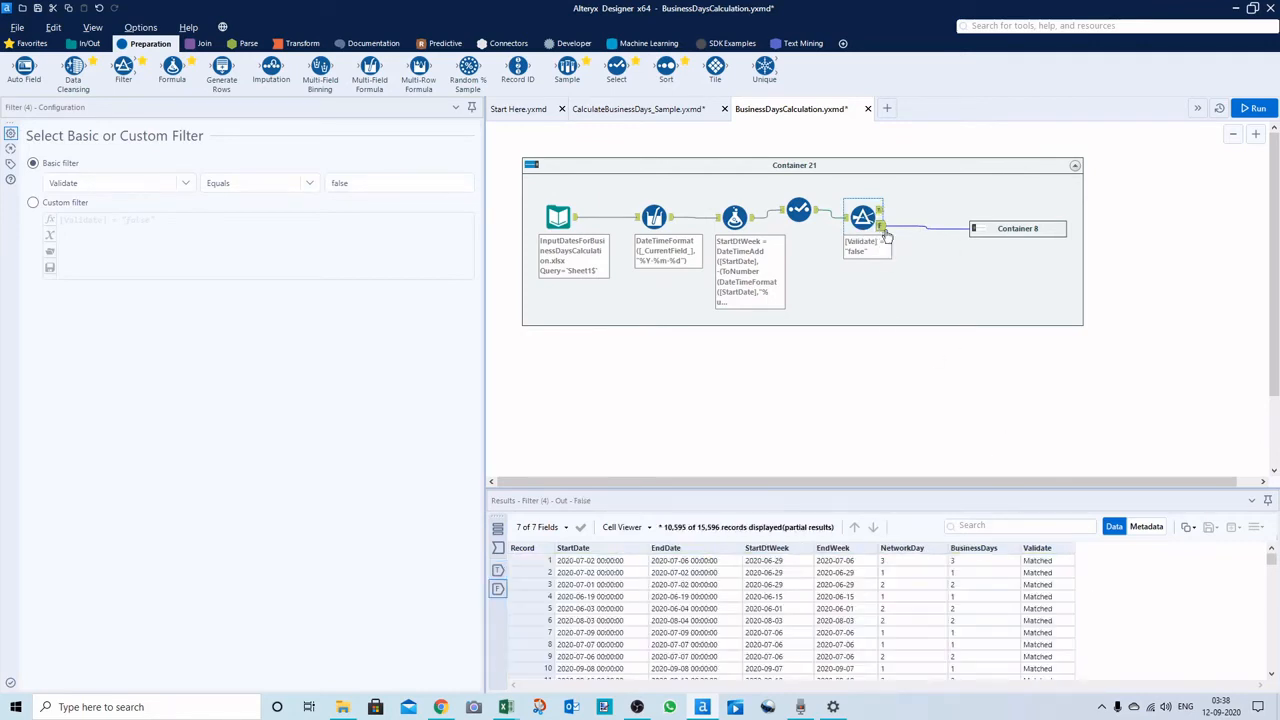
{"action": "mouse_move", "coordinate": [678, 572]}
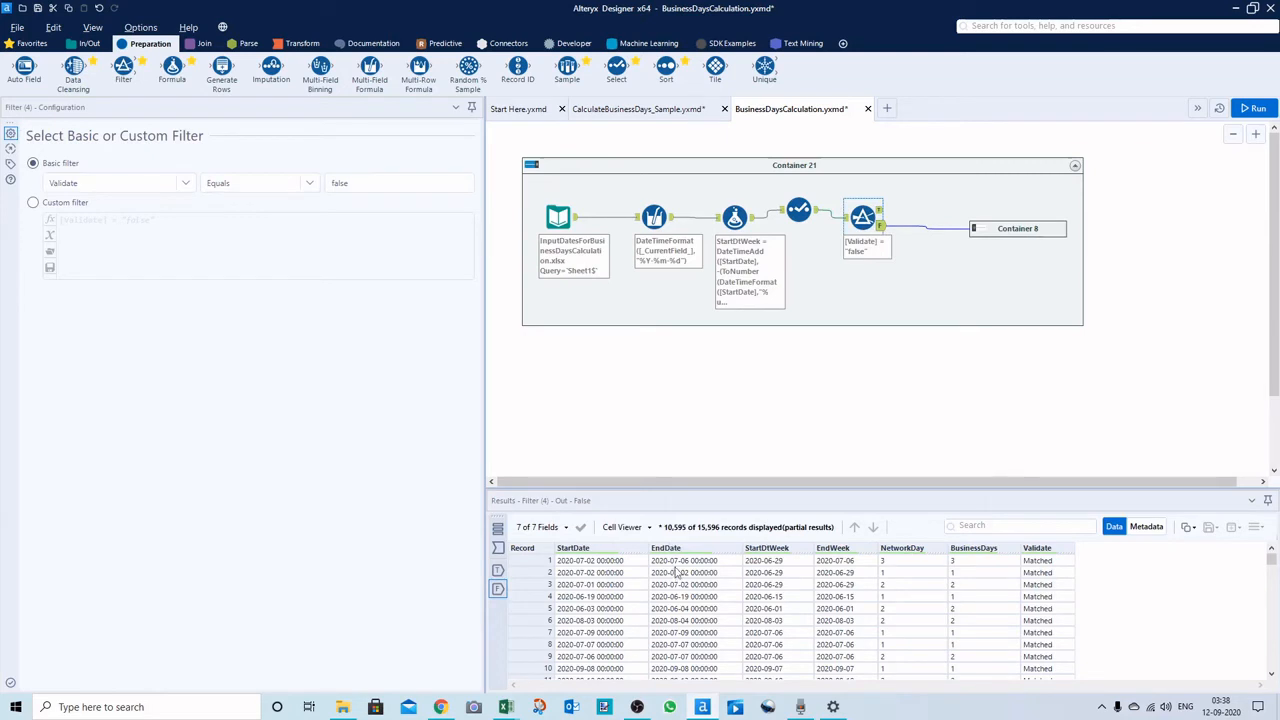
{"action": "mouse_move", "coordinate": [720, 538]}
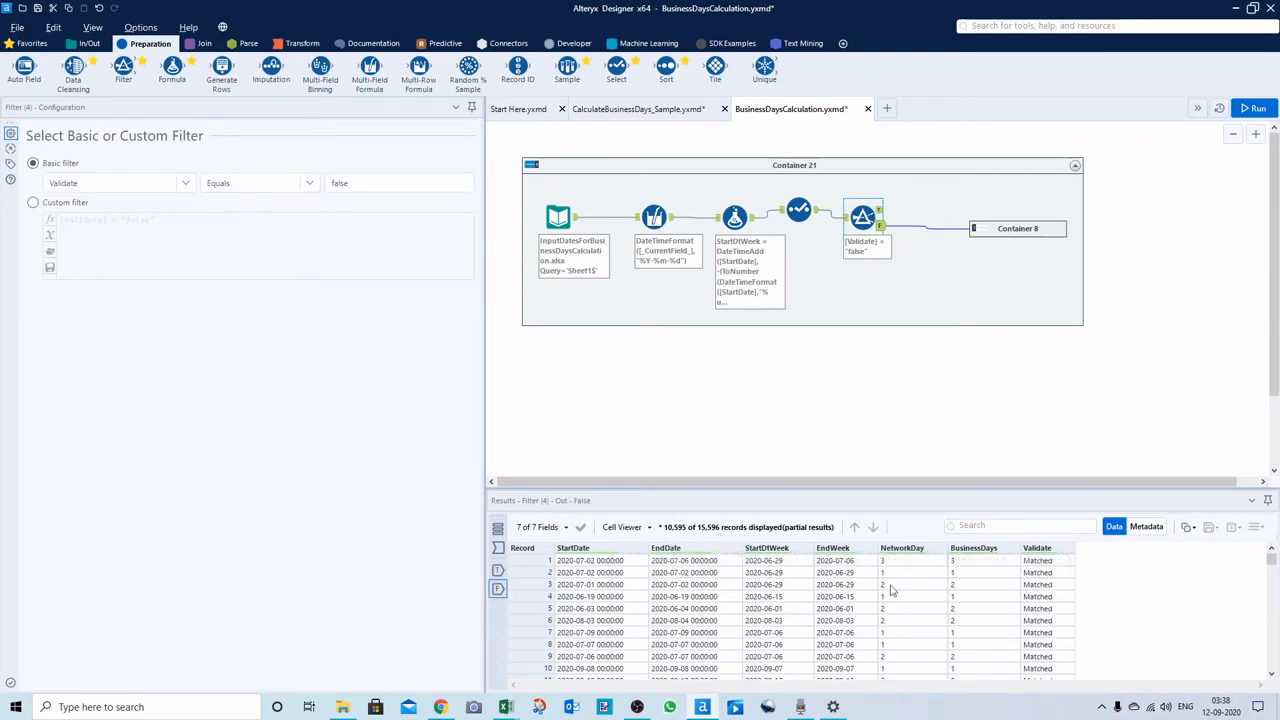
{"action": "scroll", "scroll_direction": "down", "scroll_amount": 3}
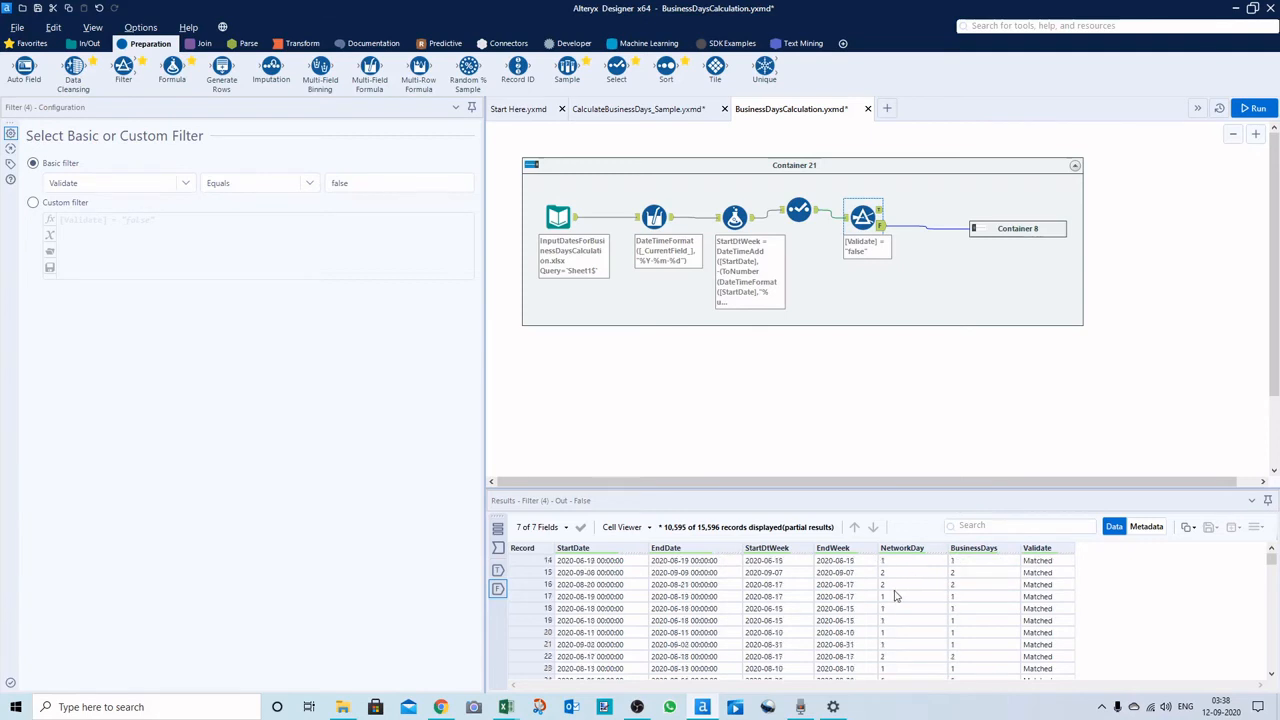
{"action": "scroll", "scroll_direction": "down", "scroll_amount": 3}
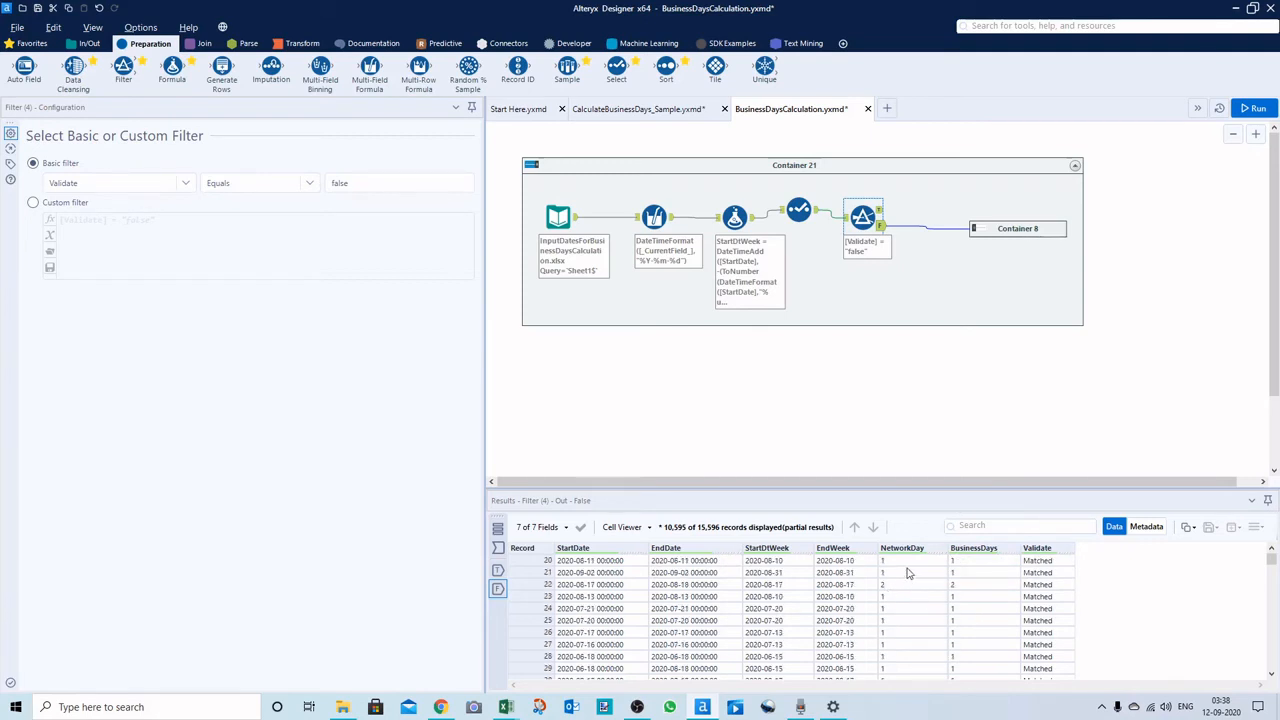
{"action": "mouse_move", "coordinate": [972, 560]}
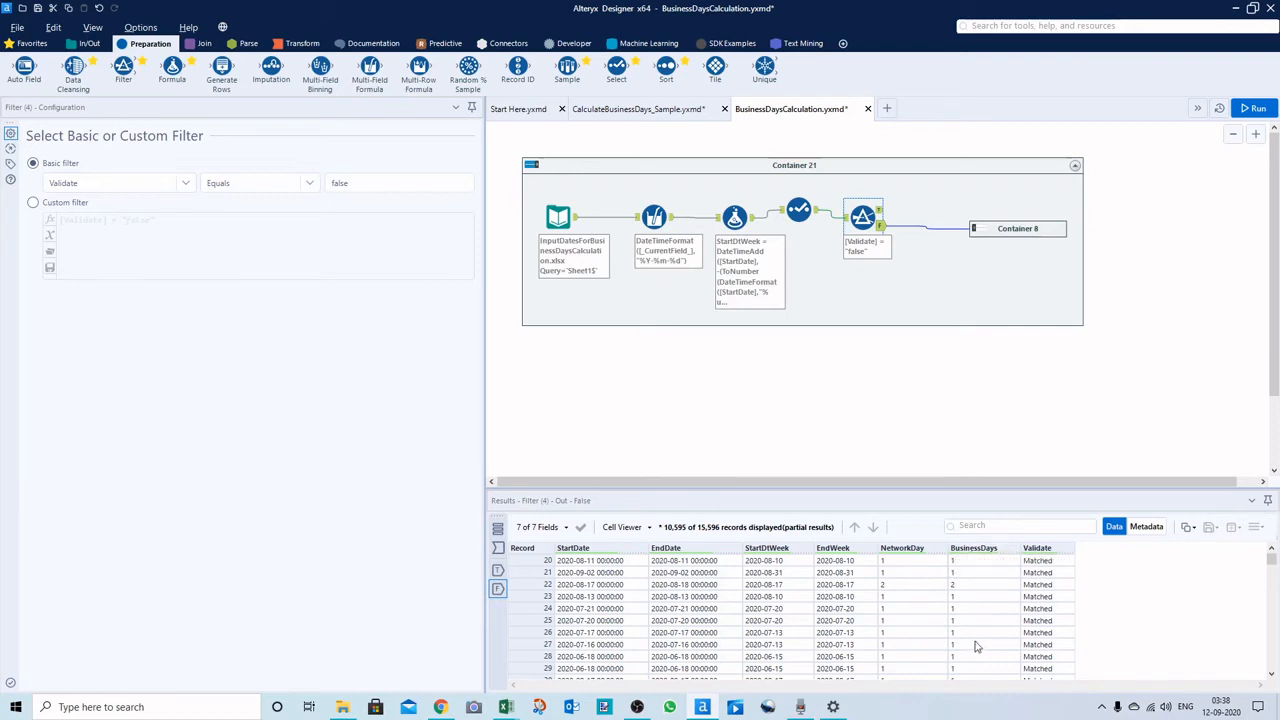
{"action": "mouse_move", "coordinate": [932, 620]}
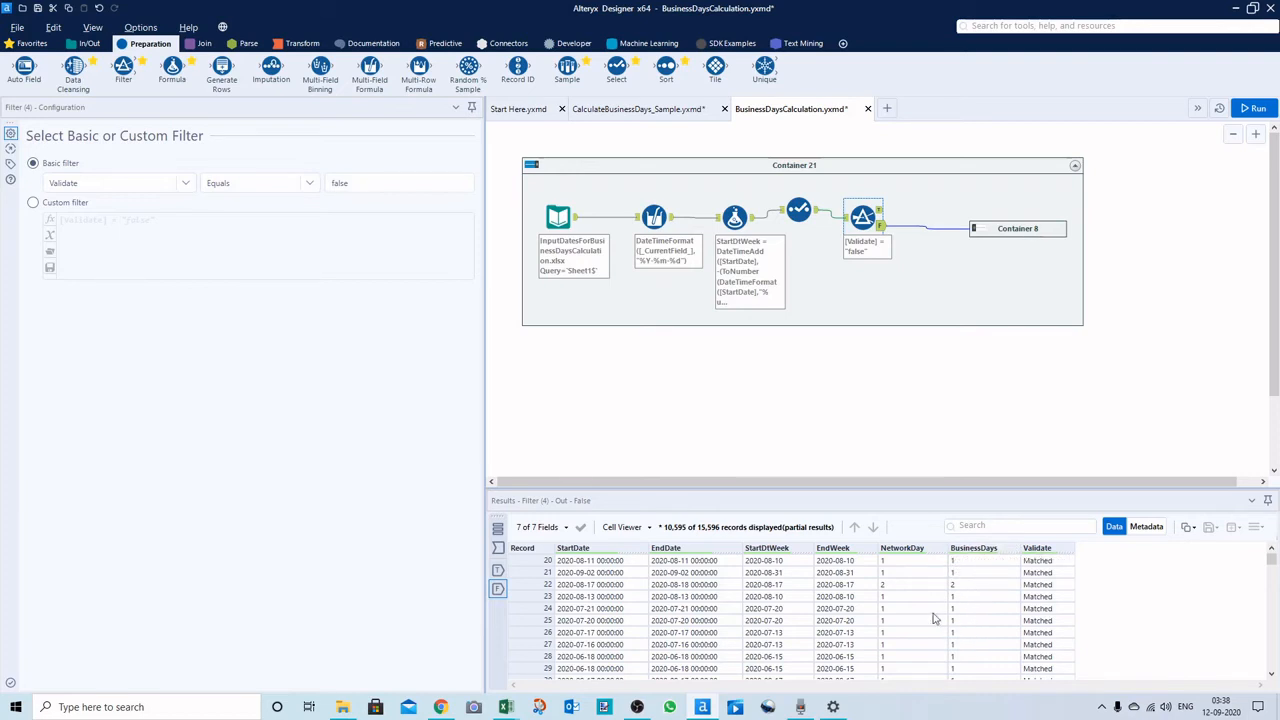
{"action": "scroll", "scroll_direction": "down", "scroll_amount": 3}
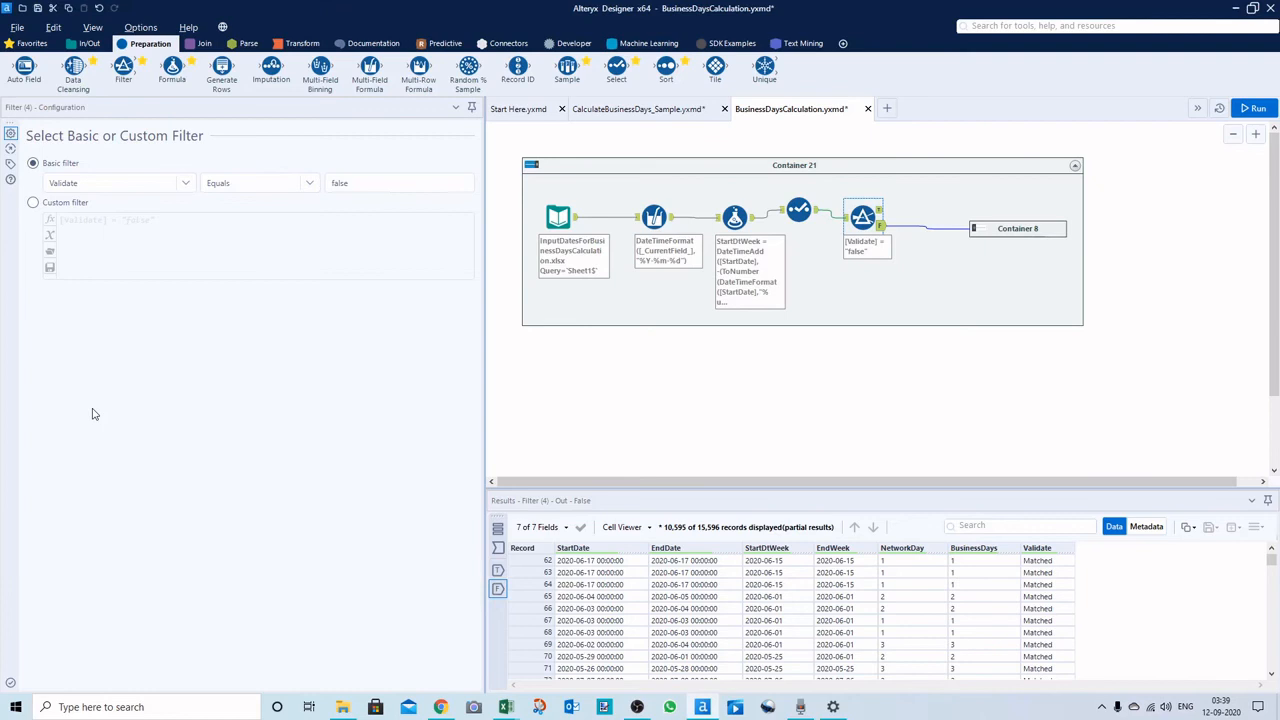
{"action": "mouse_move", "coordinate": [1028, 596]}
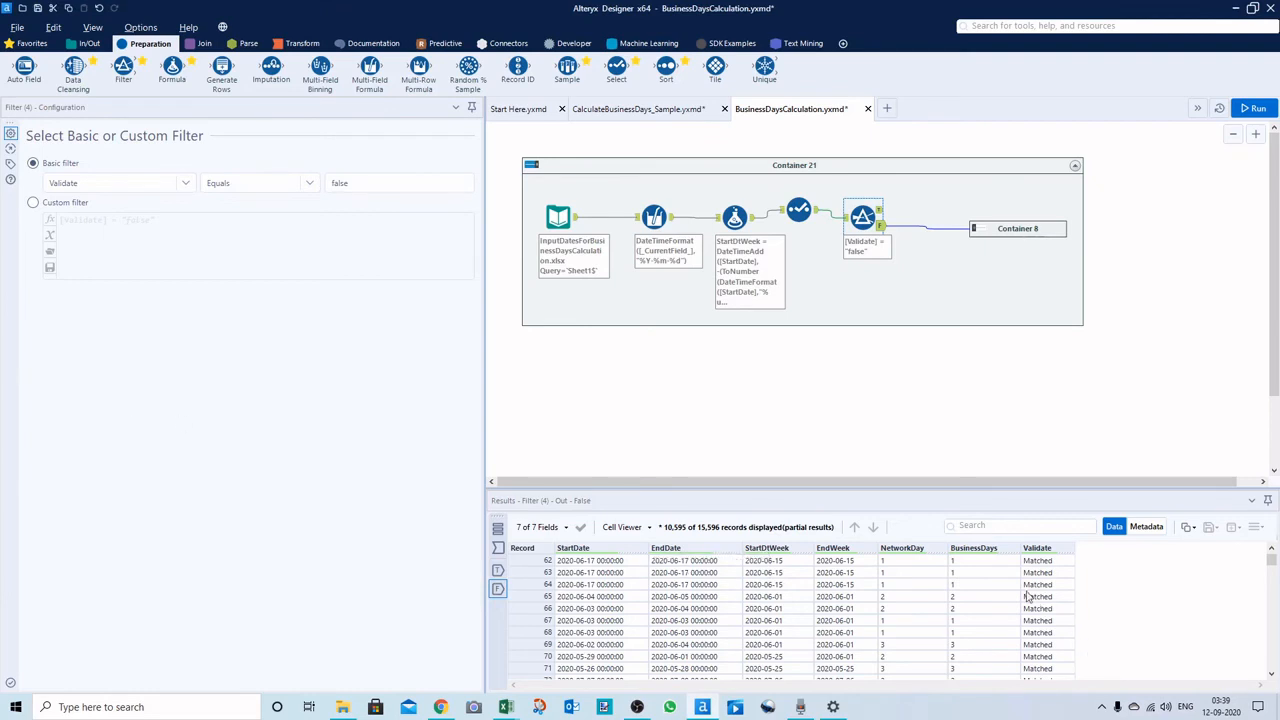
{"action": "mouse_move", "coordinate": [828, 316]}
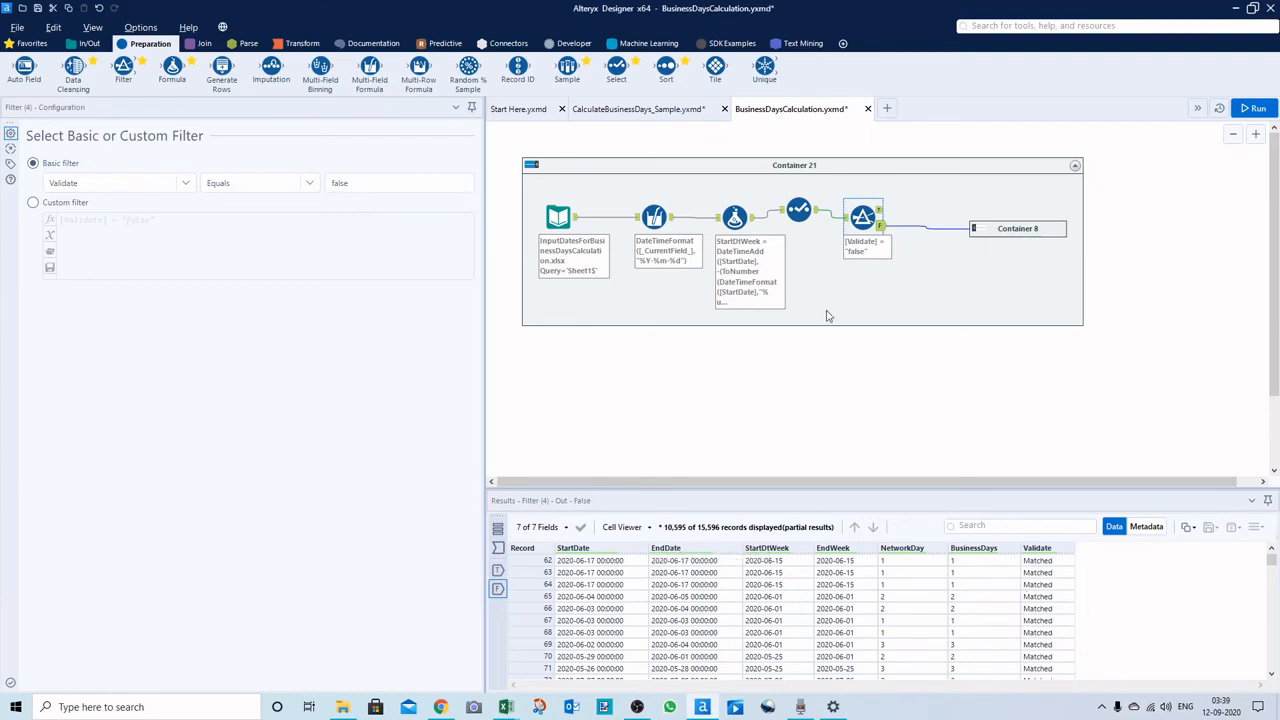
Show the BusinessDays formula step's settings, with its StartOfWeek expression and output rows
{"action": "left_click", "coordinate": [732, 216]}
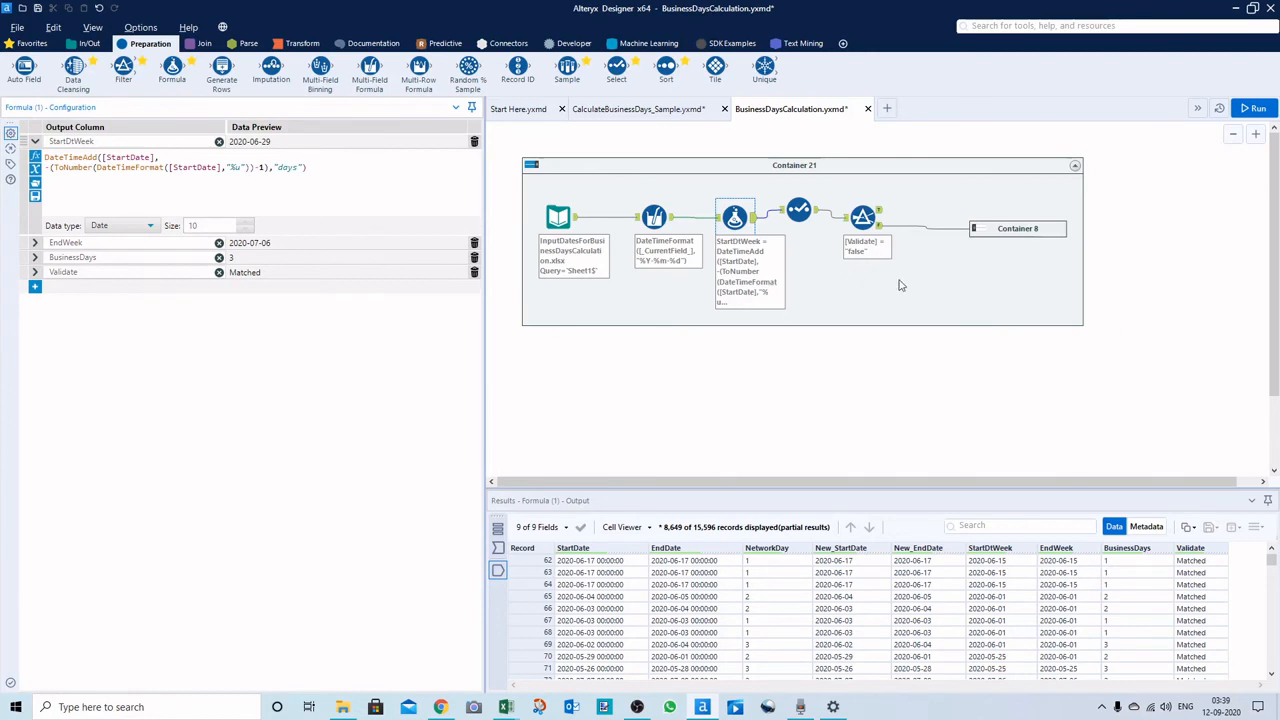
{"action": "mouse_move", "coordinate": [914, 296]}
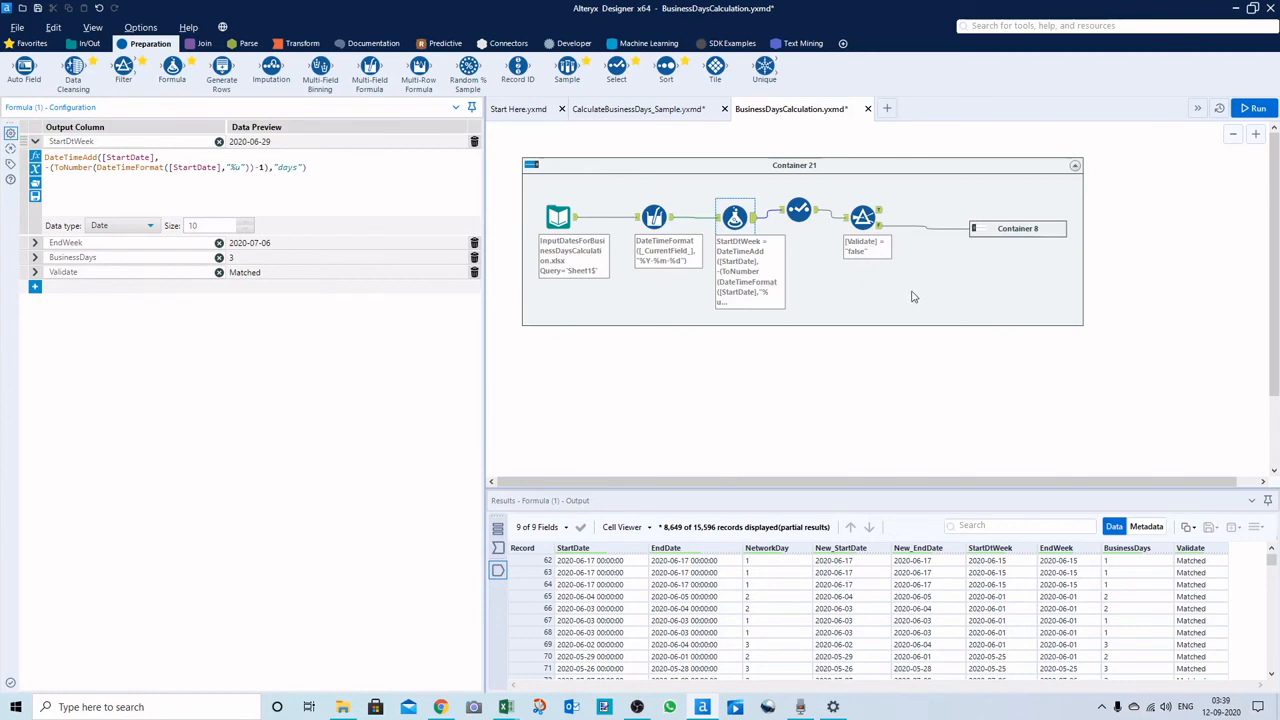